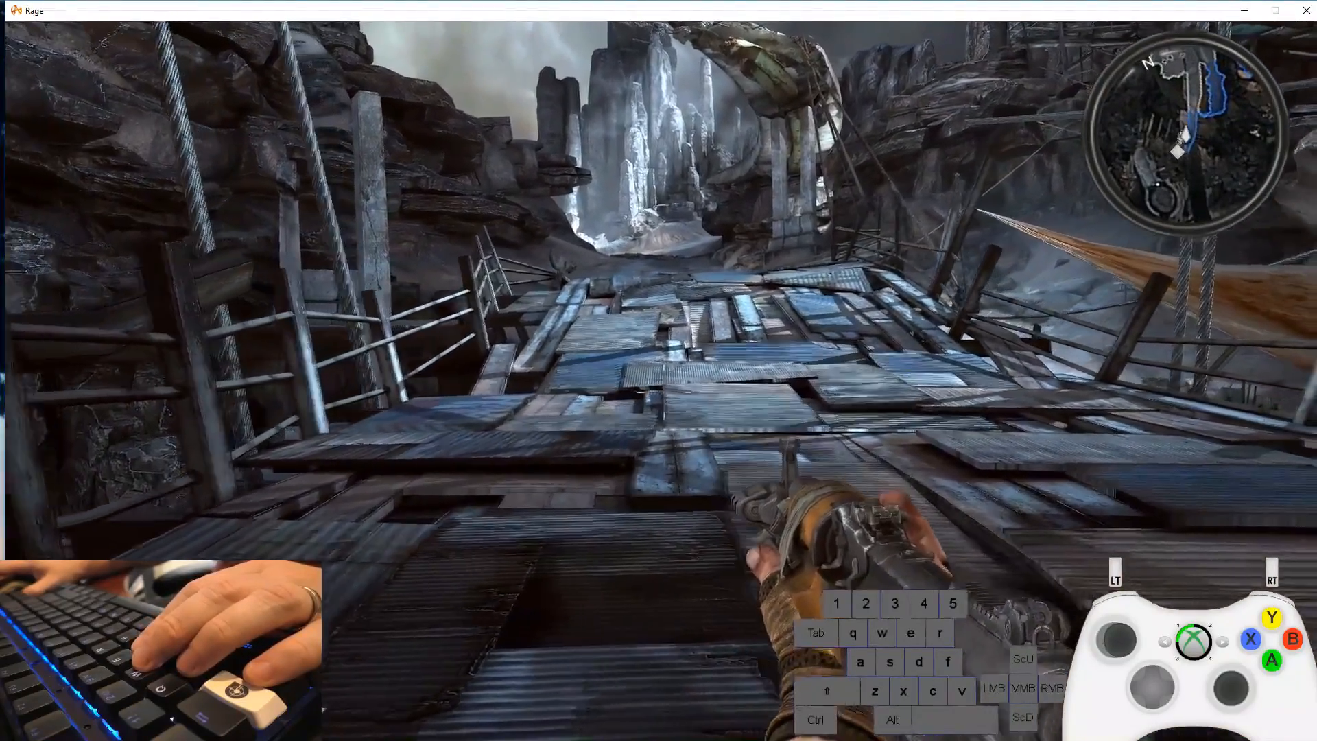
# - Bring up the RAGE - Aimpad R5 controller layout over the running game
pyautogui.press('d')
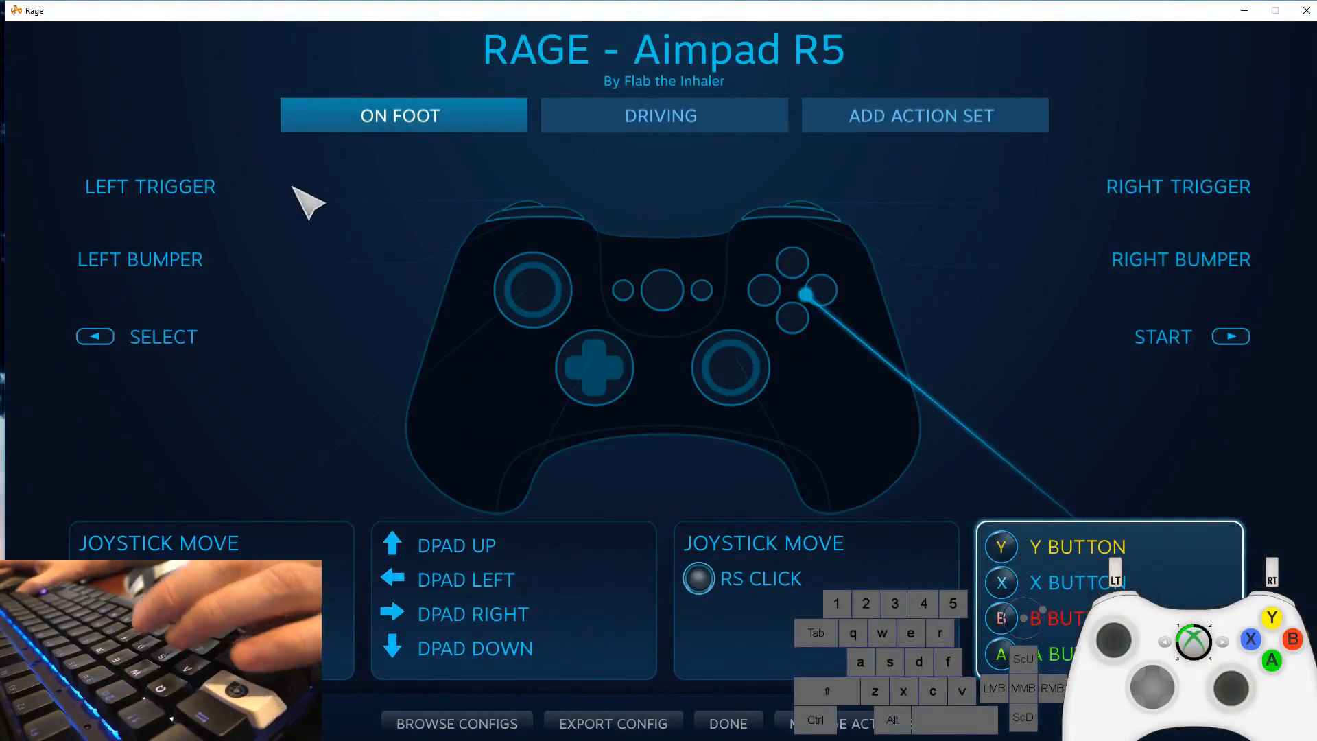
pyautogui.moveTo(555, 226)
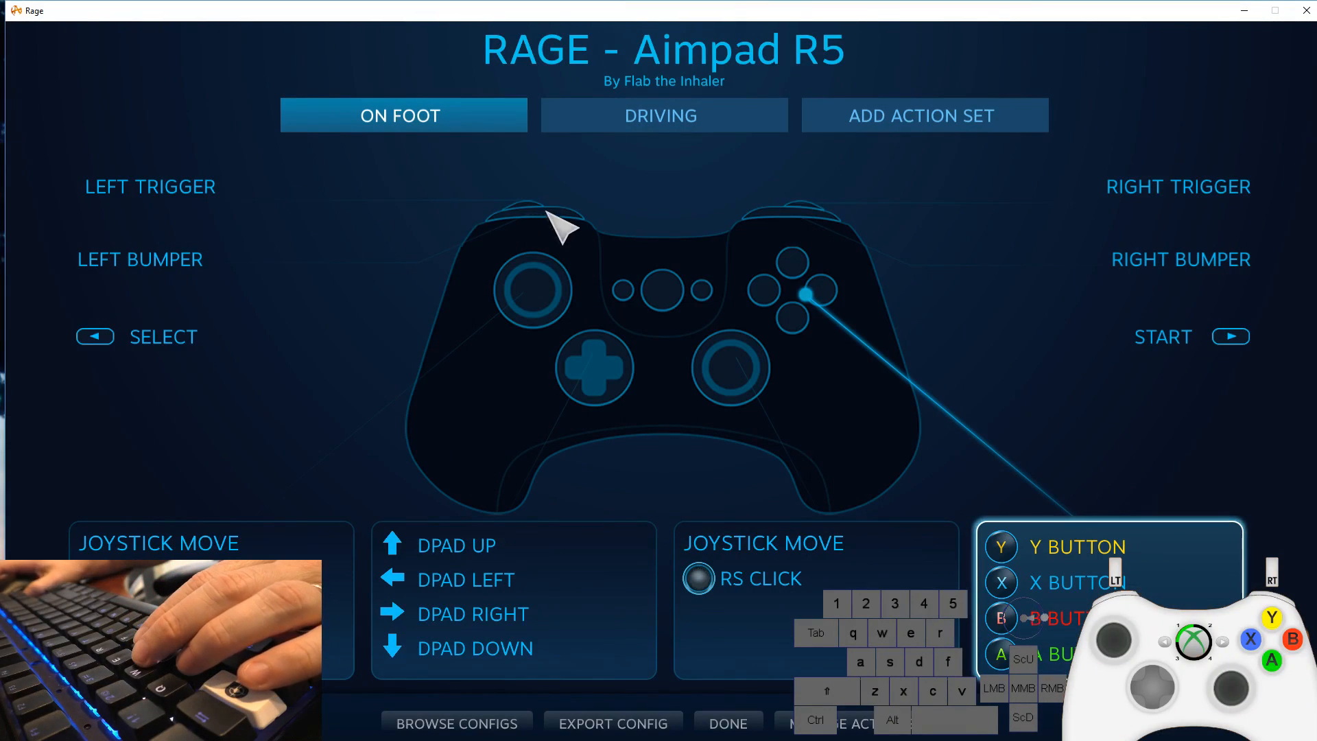
pyautogui.moveTo(590, 236)
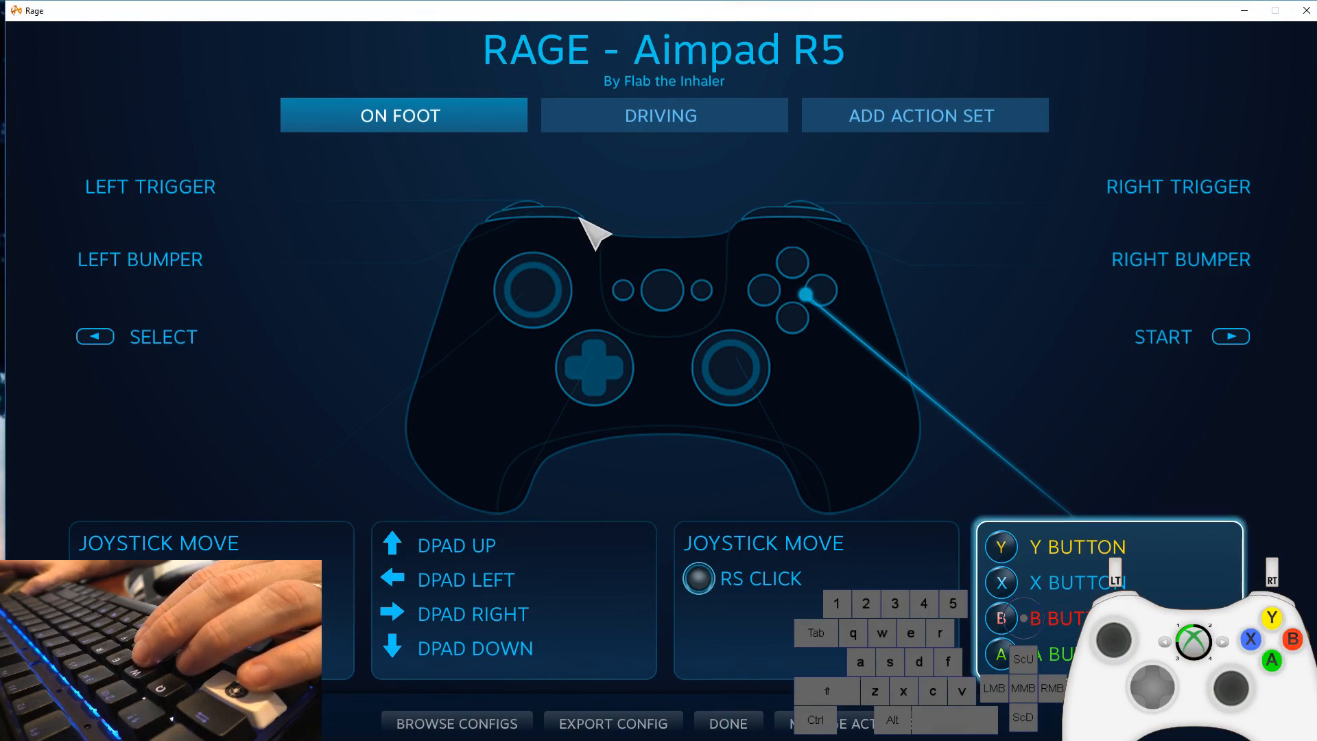
pyautogui.moveTo(738, 225)
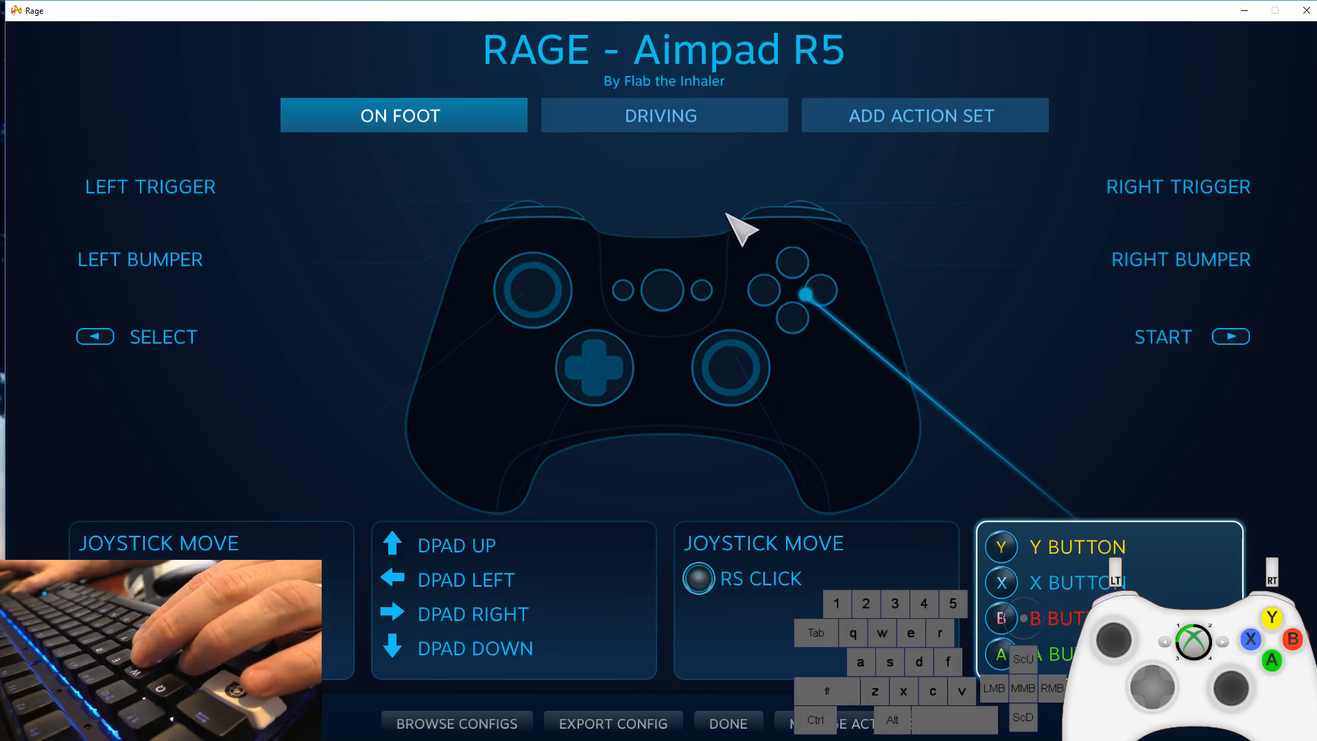
pyautogui.moveTo(749, 171)
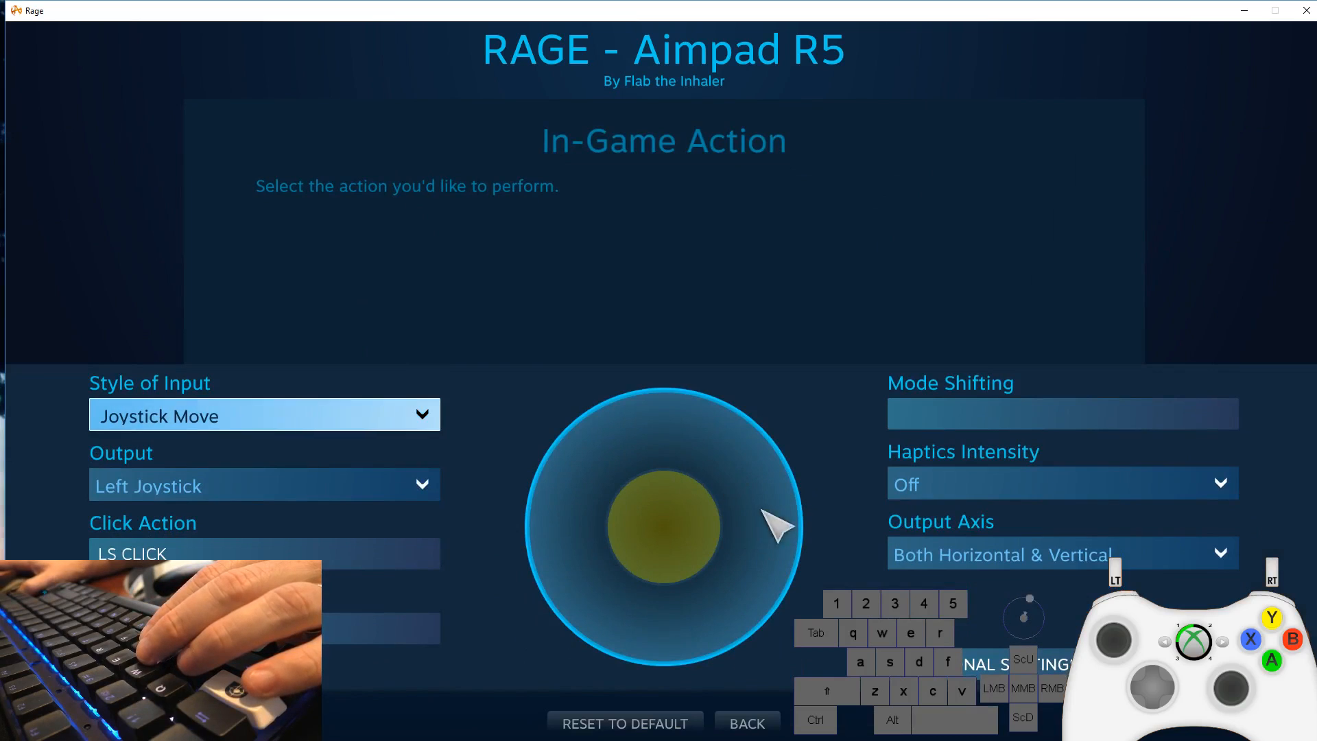
pyautogui.moveTo(668, 554)
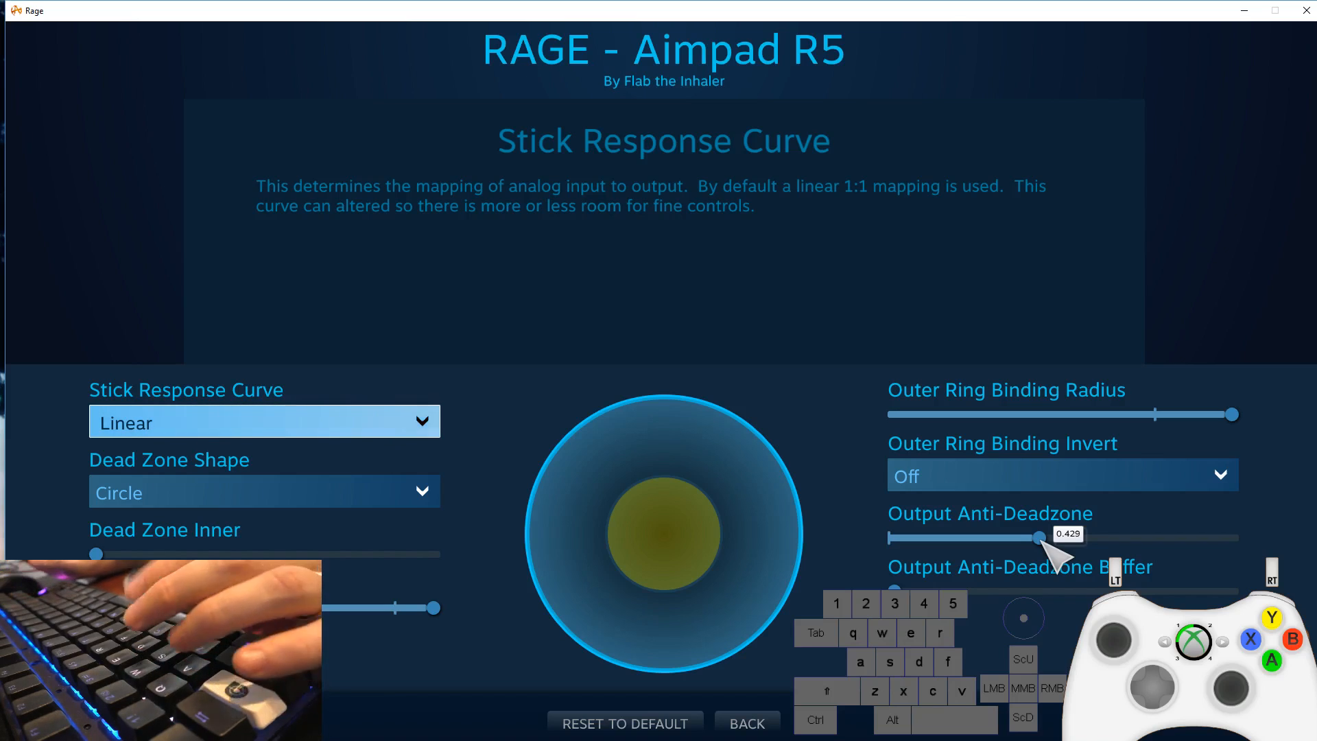
# - Leave the left-joystick response settings (anti-deadzone 0.429) and return to the on-foot layout
pyautogui.click(748, 721)
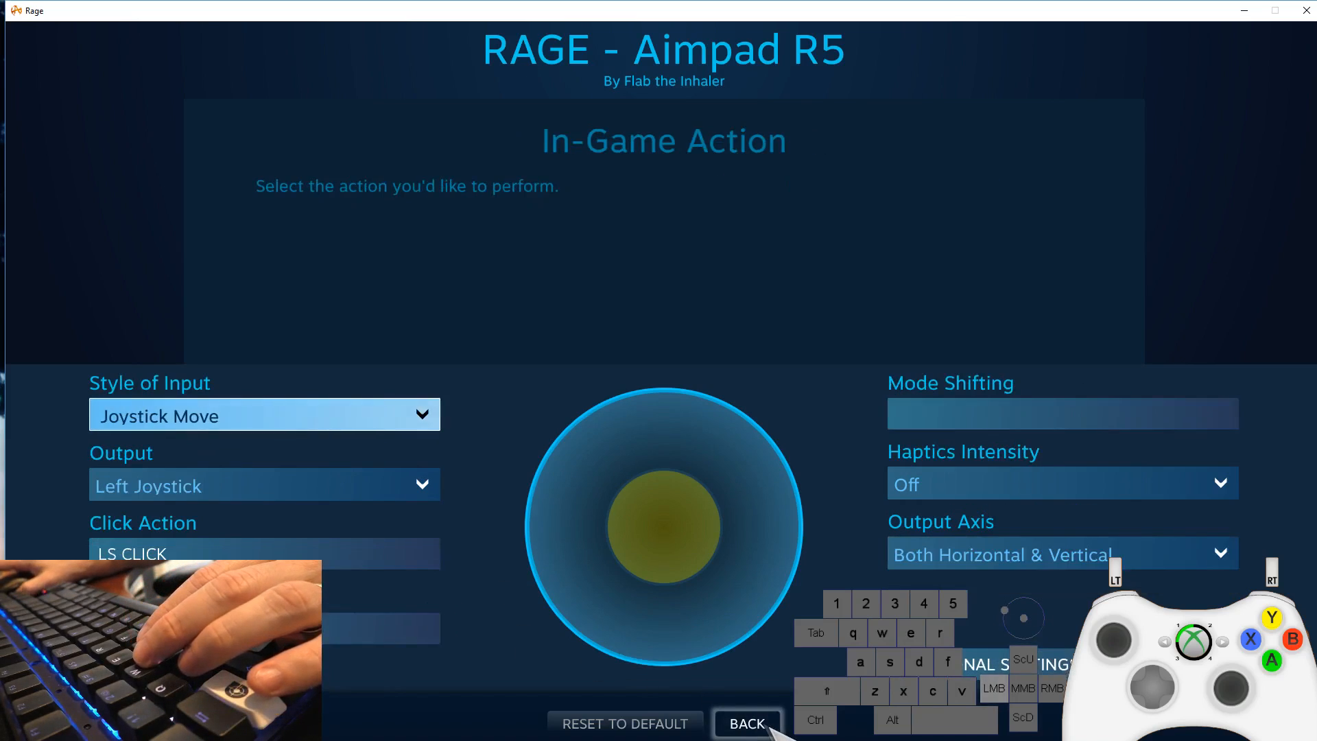
pyautogui.click(747, 722)
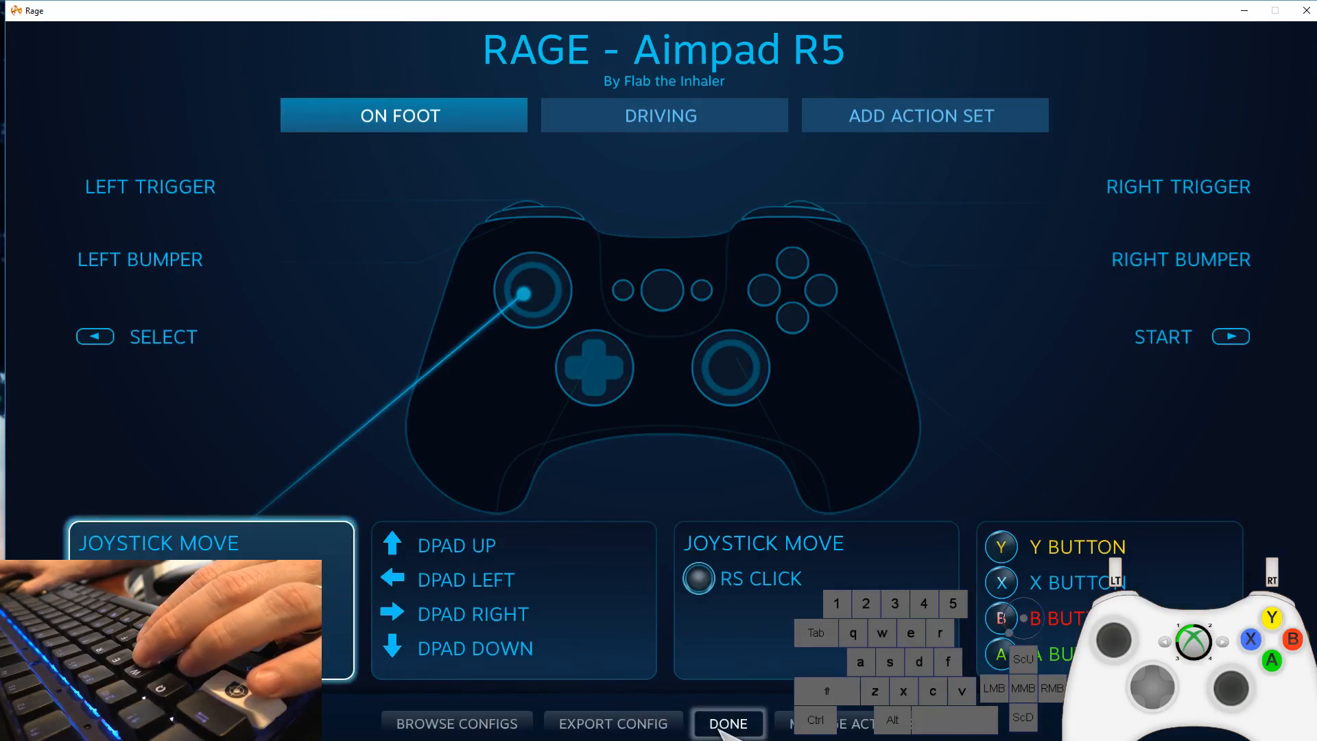
# - Close the configuration, pause Rage and quit the campaign to the title screen
pyautogui.click(728, 724)
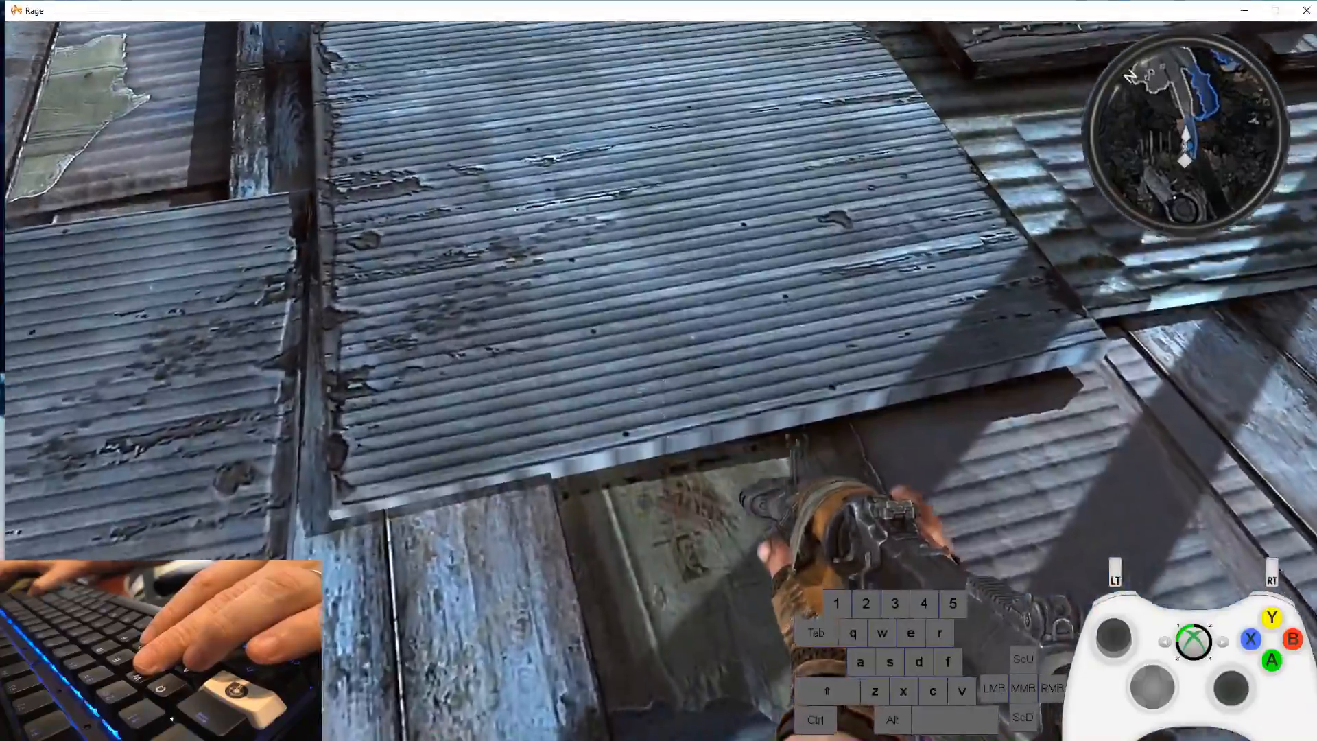
pyautogui.press('w')
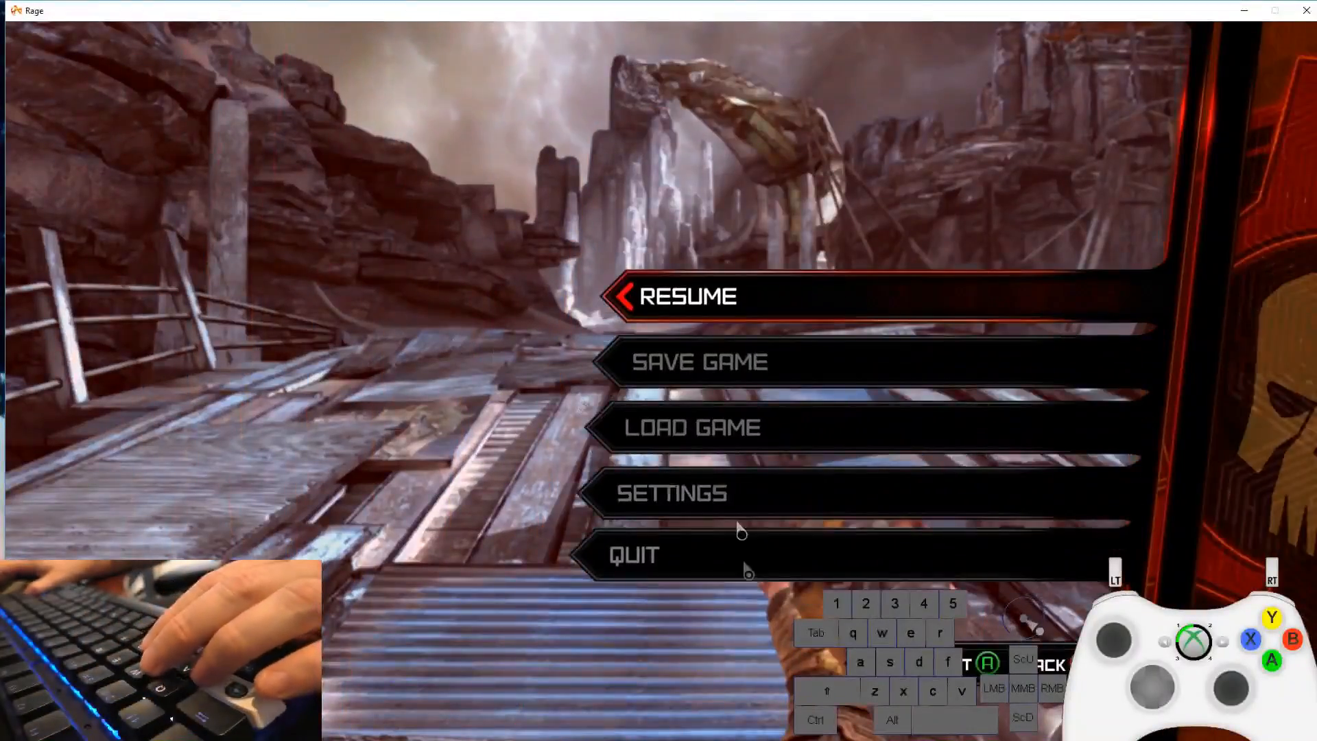
pyautogui.click(692, 297)
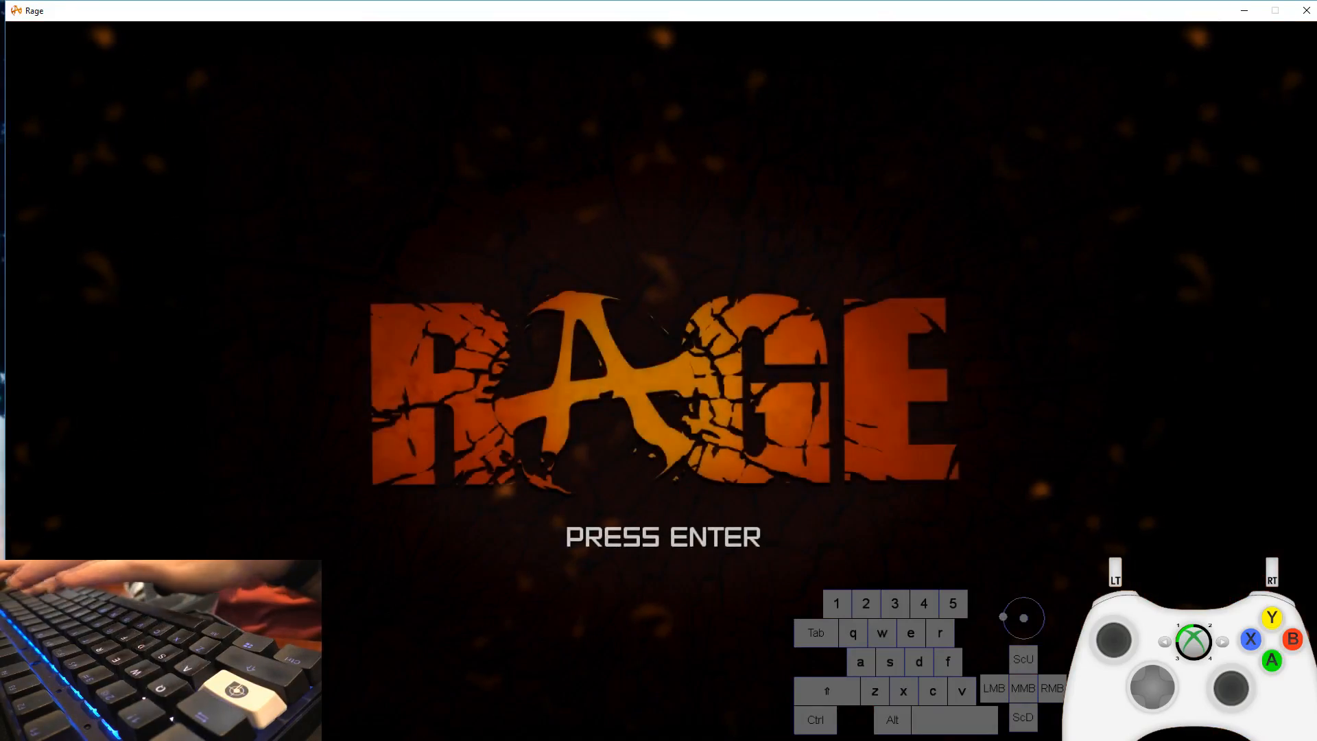
# - From Rage's main menu choose Exit Game and confirm Yes
pyautogui.press('enter')
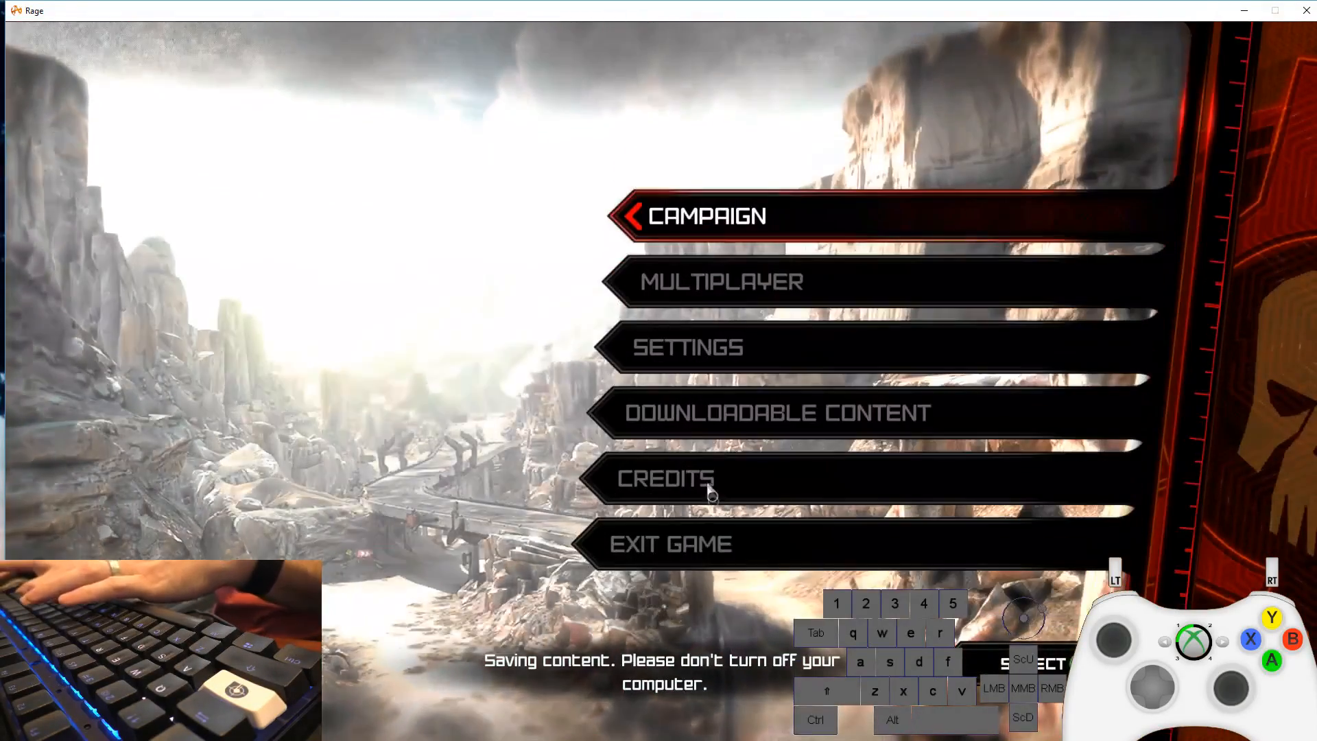
pyautogui.click(669, 543)
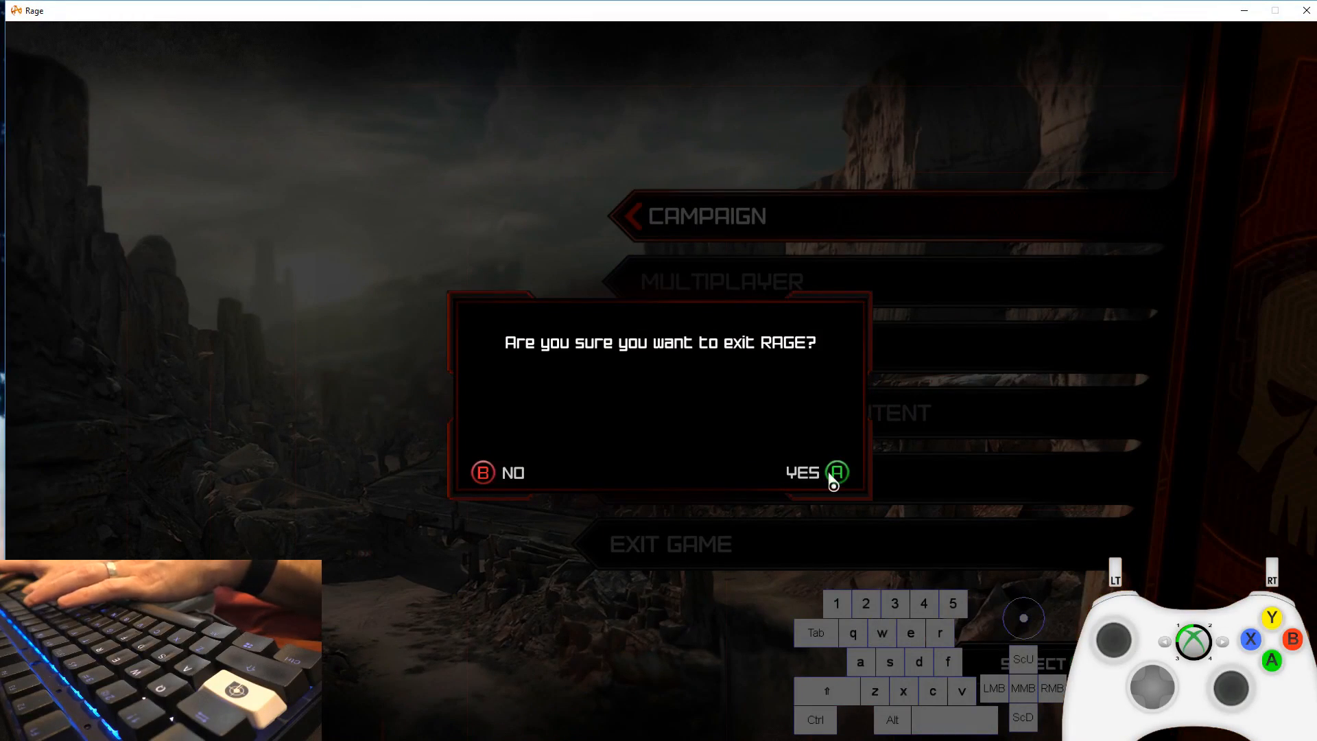
pyautogui.click(834, 471)
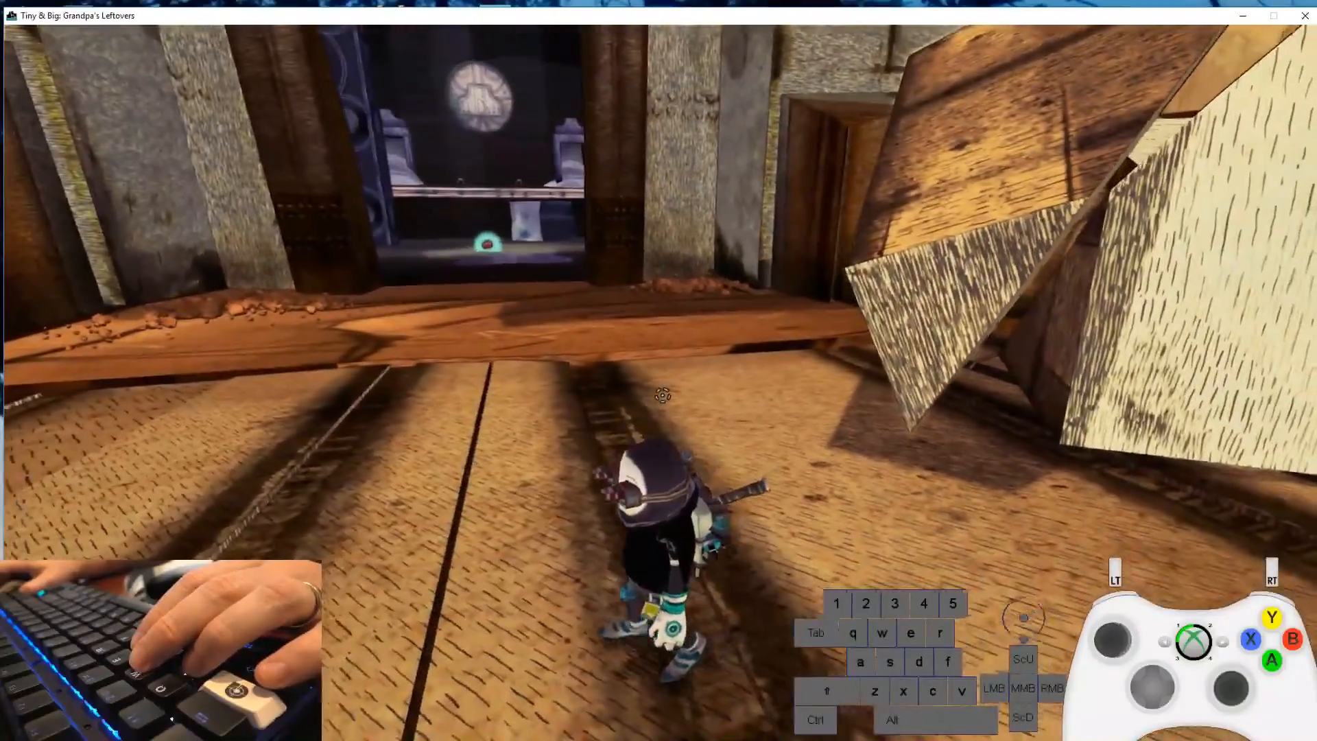
# - Bring up the Tiny and Big Aimpad R5 controller layout over the game
pyautogui.press('w')
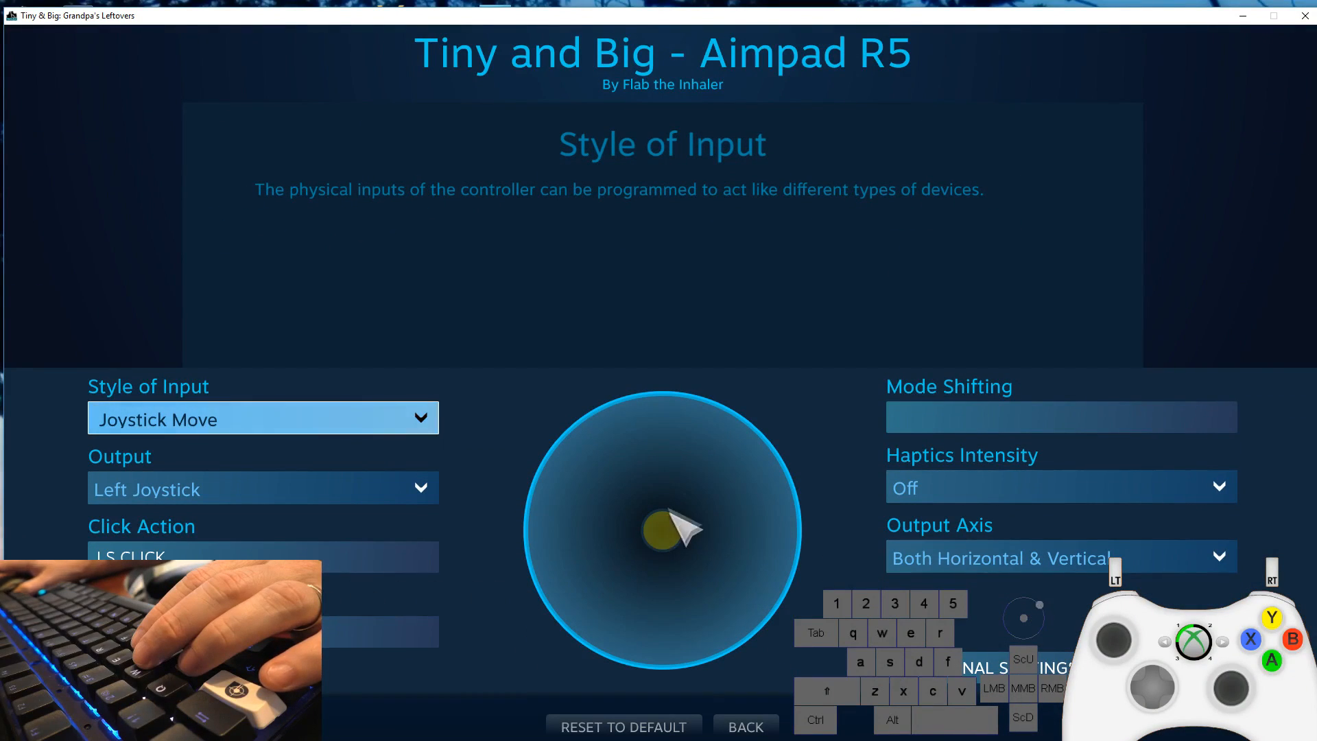
pyautogui.moveTo(696, 557)
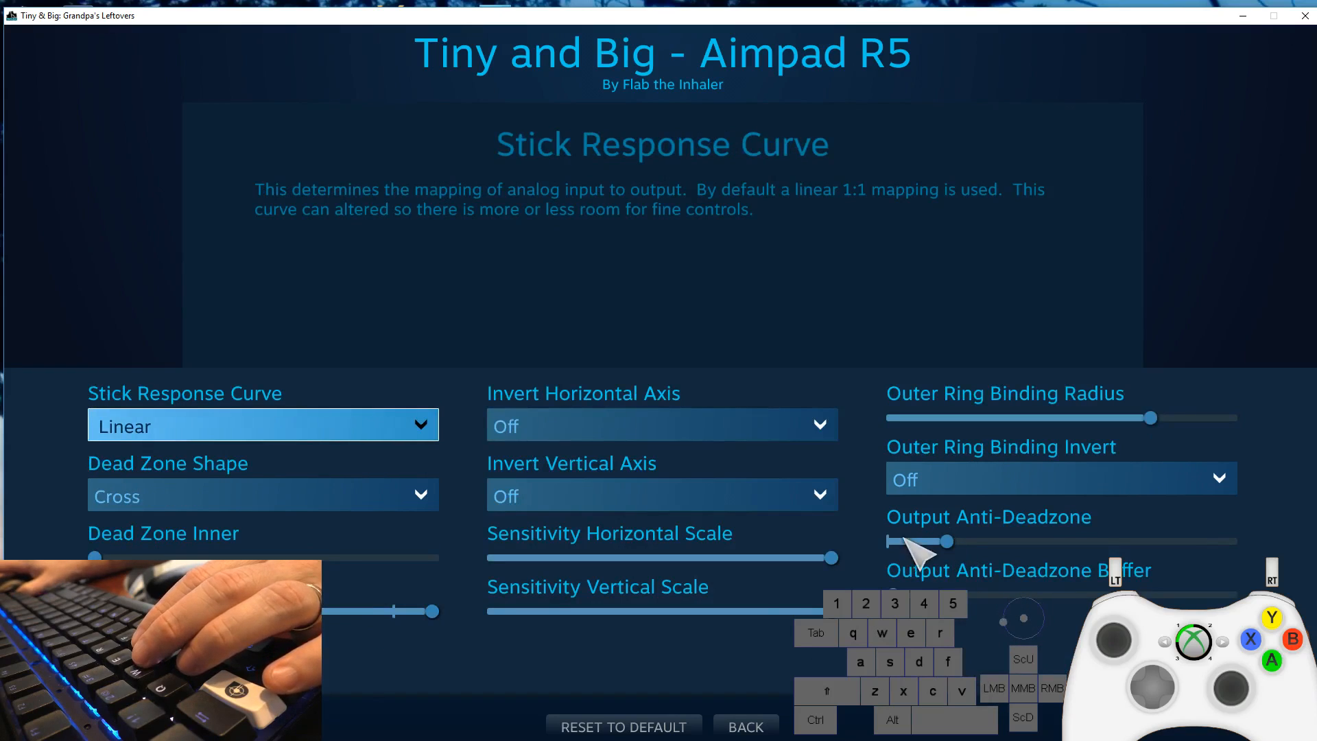
# - Drag the left-joystick Output Anti-Deadzone slider down to about 0.159
pyautogui.moveTo(943, 540); pyautogui.dragTo(961, 541)
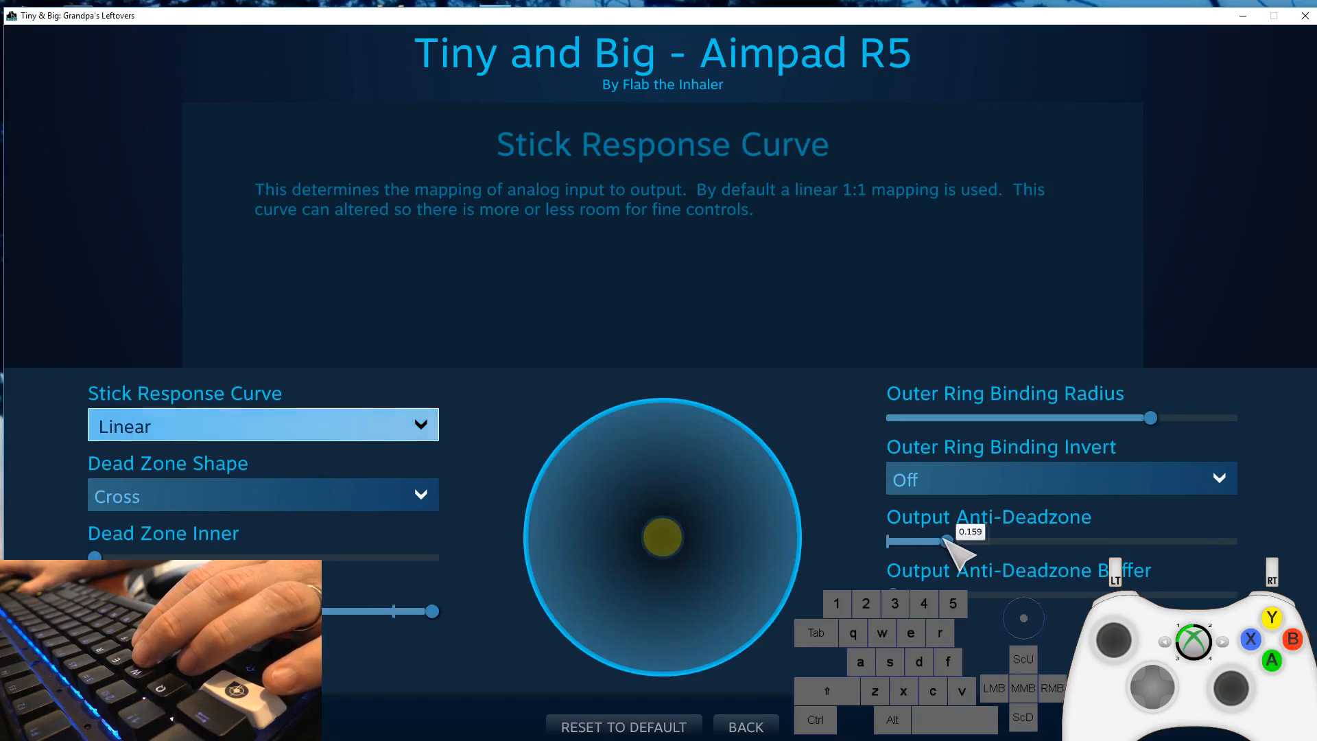